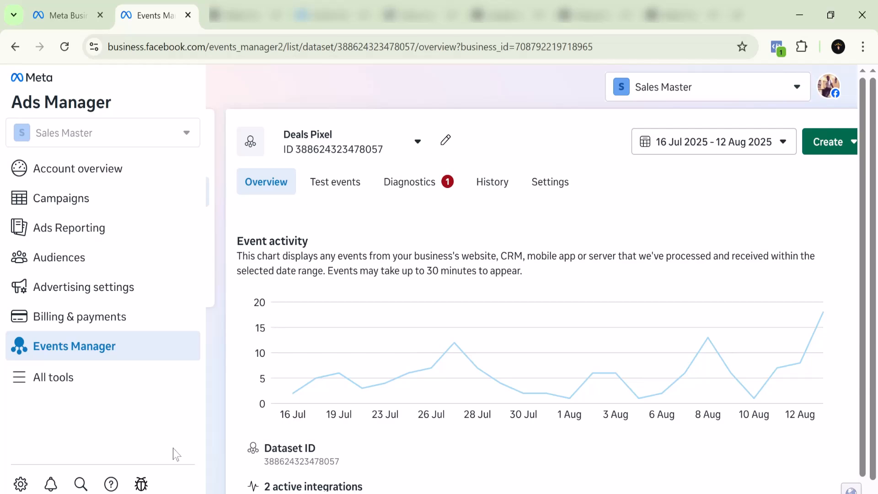
{"action": "mouse_move", "coordinate": [81, 430]}
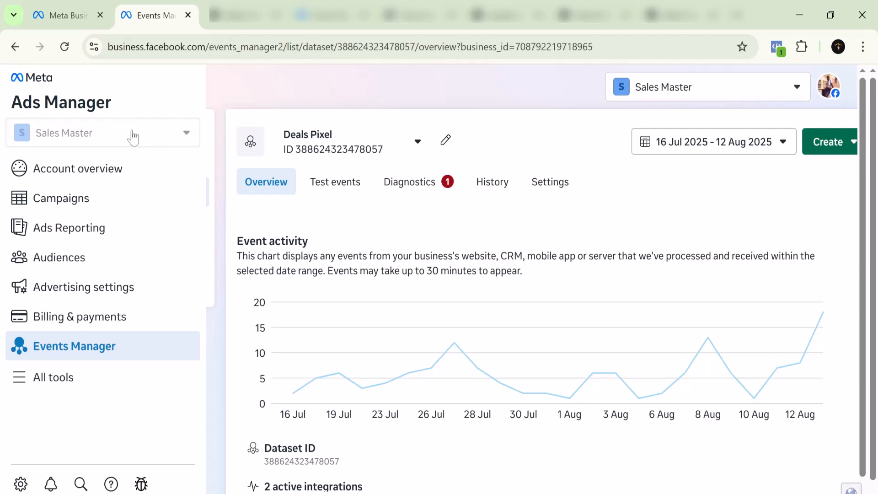
{"action": "mouse_move", "coordinate": [236, 334]}
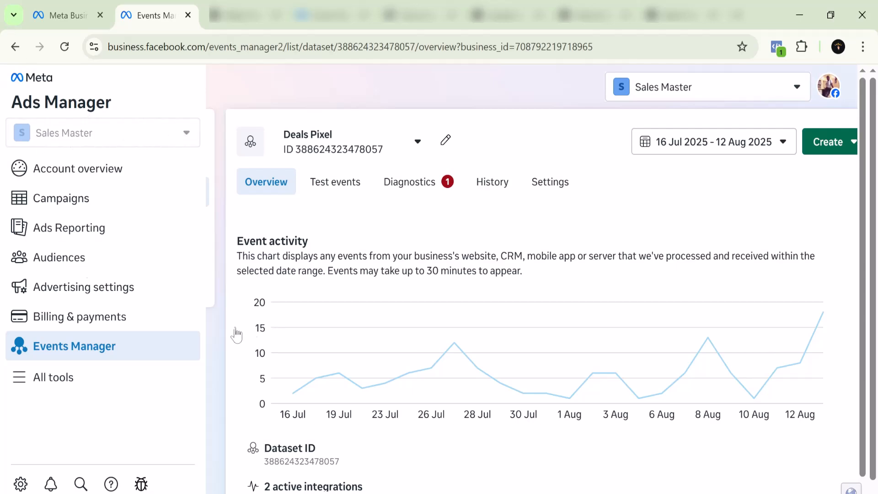
{"action": "mouse_move", "coordinate": [53, 377]}
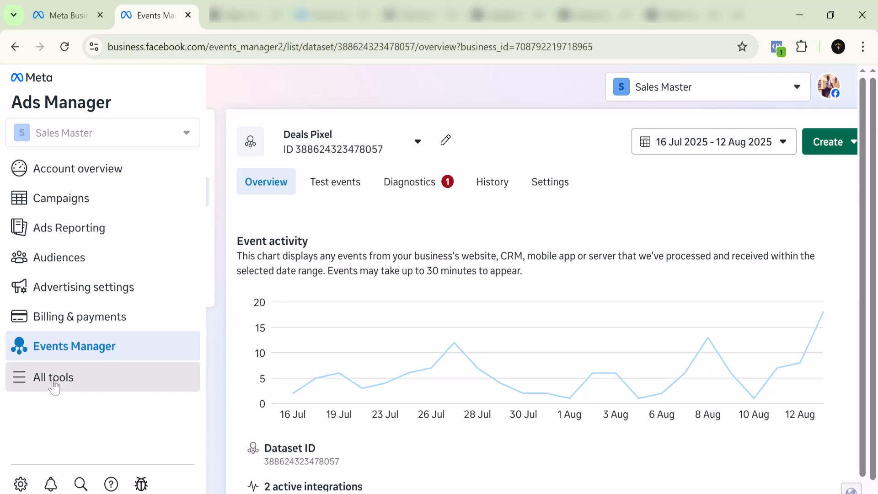
Step: Reach Business settings via All tools and expand the Data sources section
{"action": "left_click", "coordinate": [53, 377]}
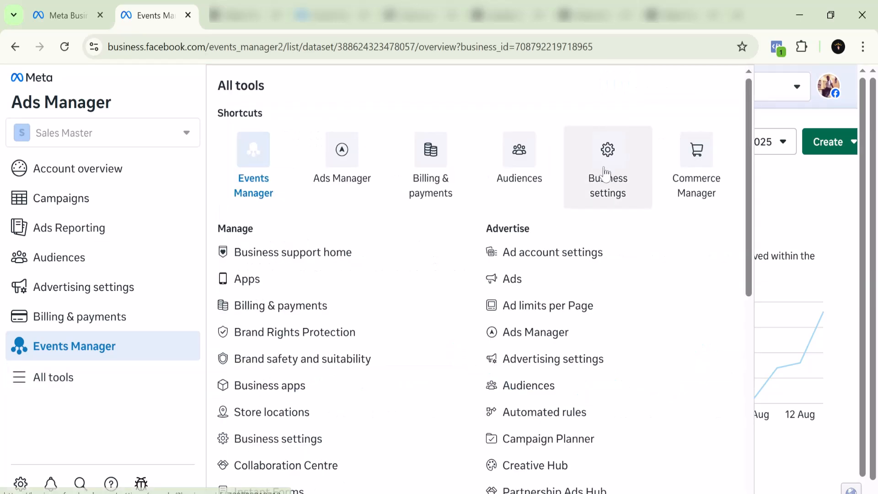
{"action": "left_click", "coordinate": [608, 163]}
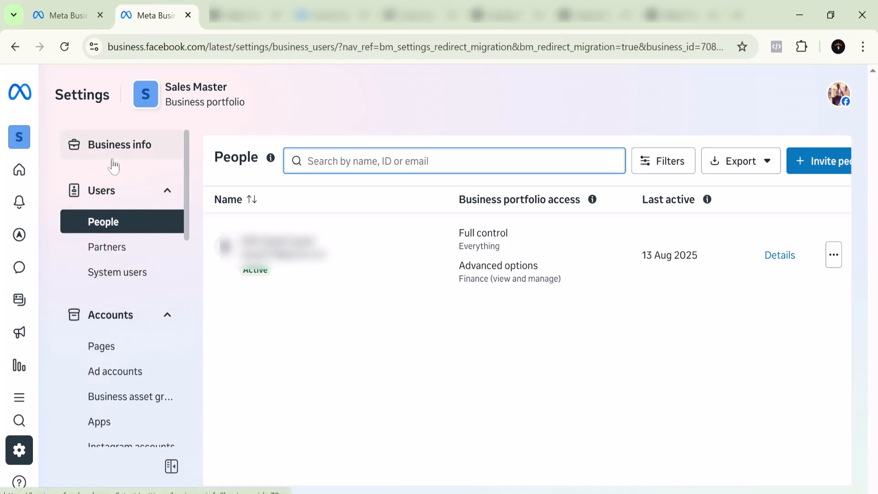
{"action": "scroll", "scroll_direction": "down", "scroll_amount": 3}
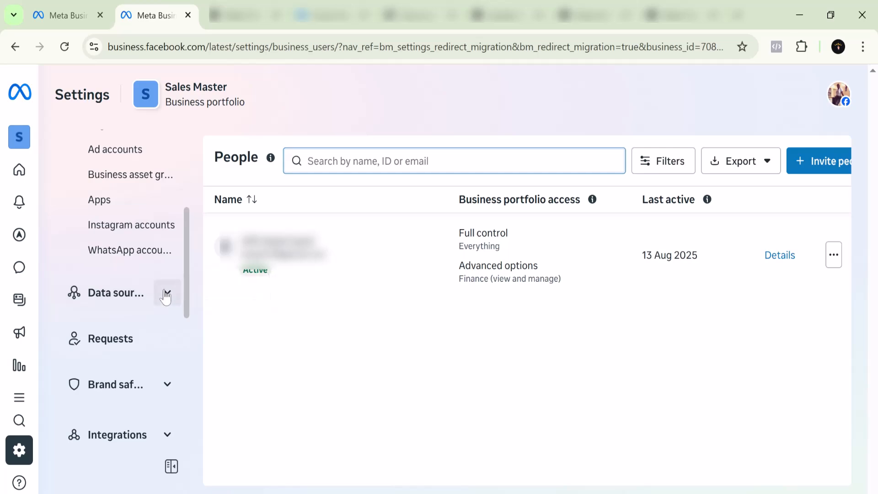
{"action": "left_click", "coordinate": [116, 293]}
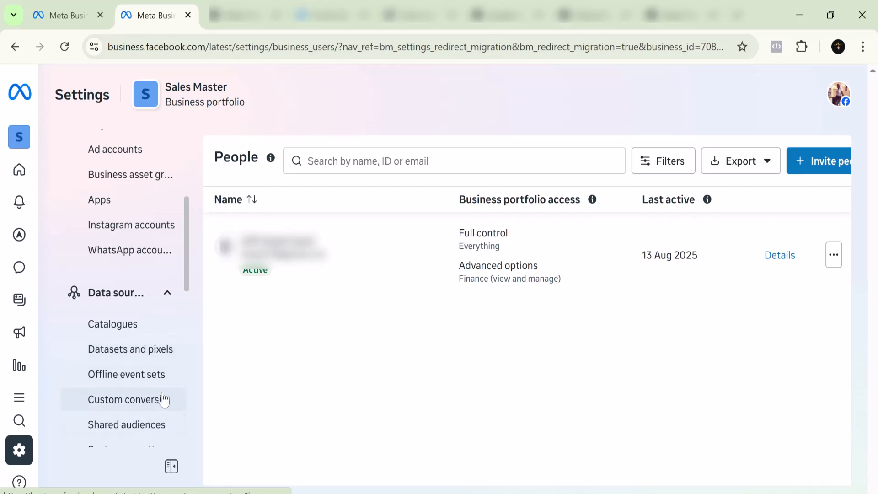
Step: Show the Datasets & pixels list and review the New Deals dataset's People panel
{"action": "left_click", "coordinate": [130, 349]}
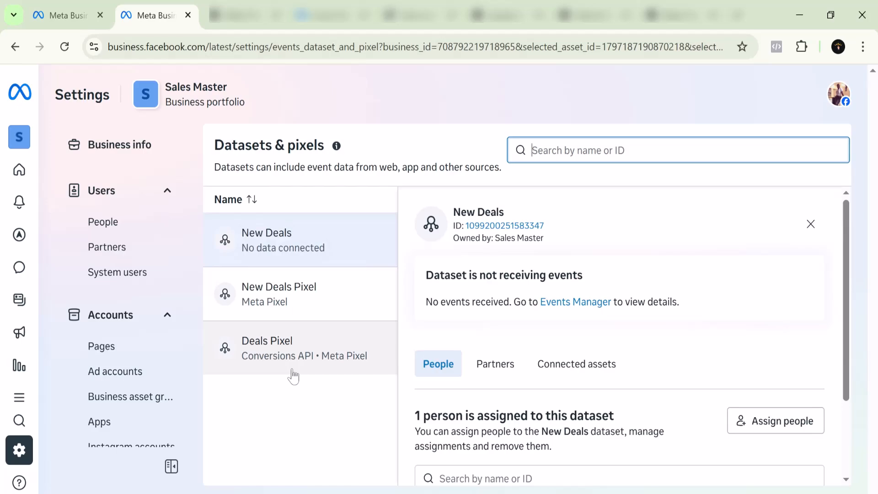
{"action": "mouse_move", "coordinate": [286, 354]}
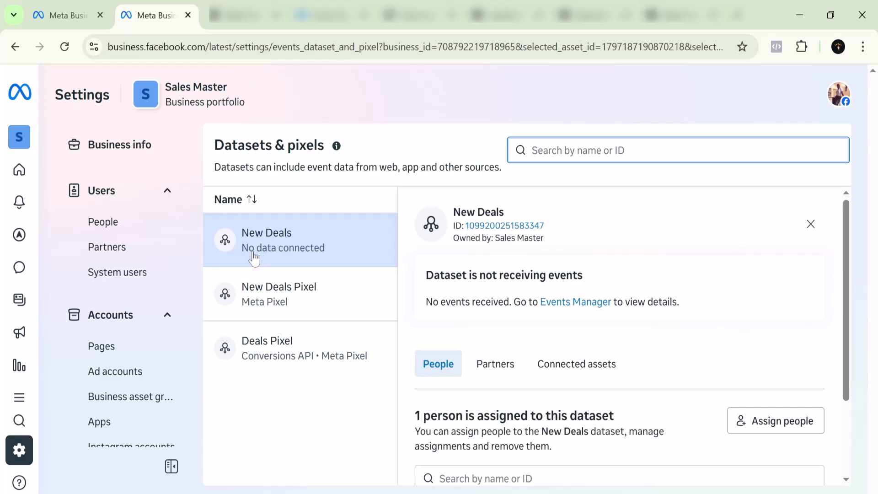
{"action": "mouse_move", "coordinate": [285, 251]}
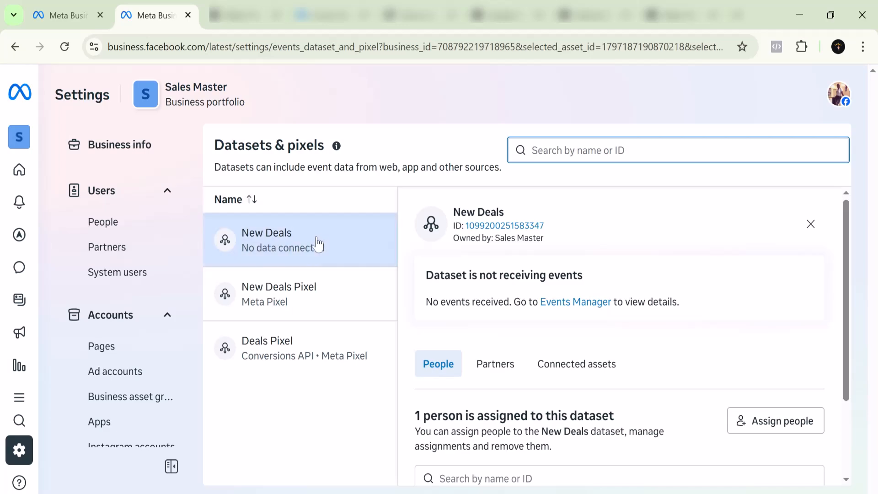
{"action": "mouse_move", "coordinate": [301, 254]}
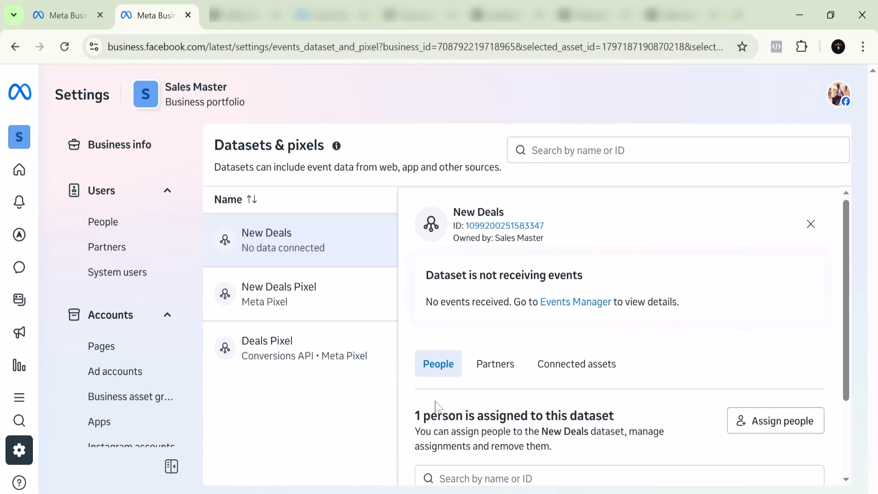
{"action": "scroll", "scroll_direction": "down", "scroll_amount": 3}
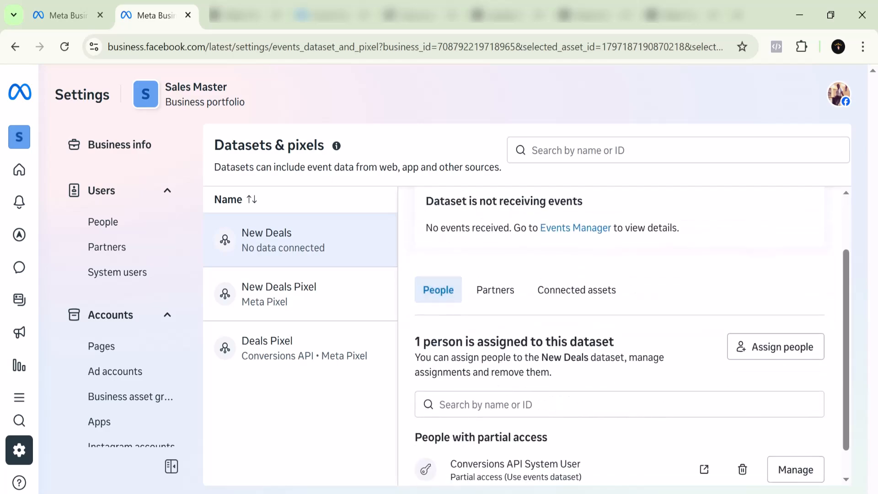
{"action": "scroll", "scroll_direction": "down", "scroll_amount": 3}
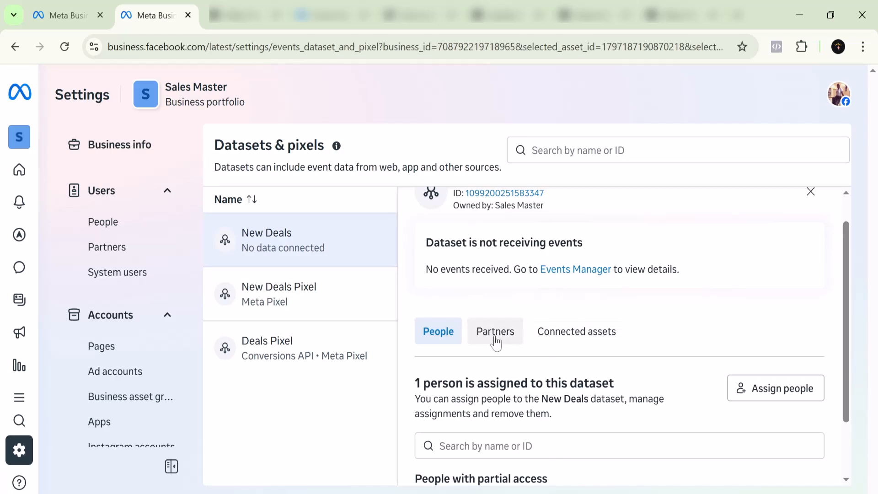
Step: Check New Deals' Partners and Connected assets, revealing the linked Deals ad account
{"action": "left_click", "coordinate": [495, 331]}
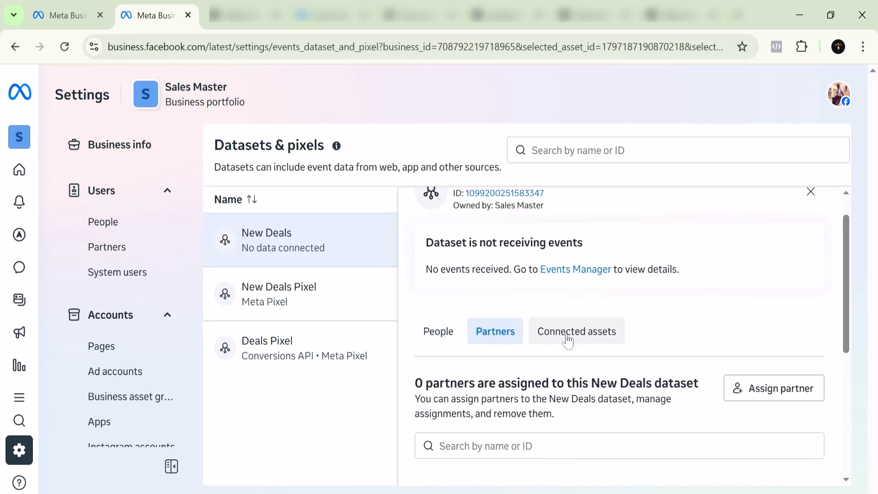
{"action": "left_click", "coordinate": [576, 331]}
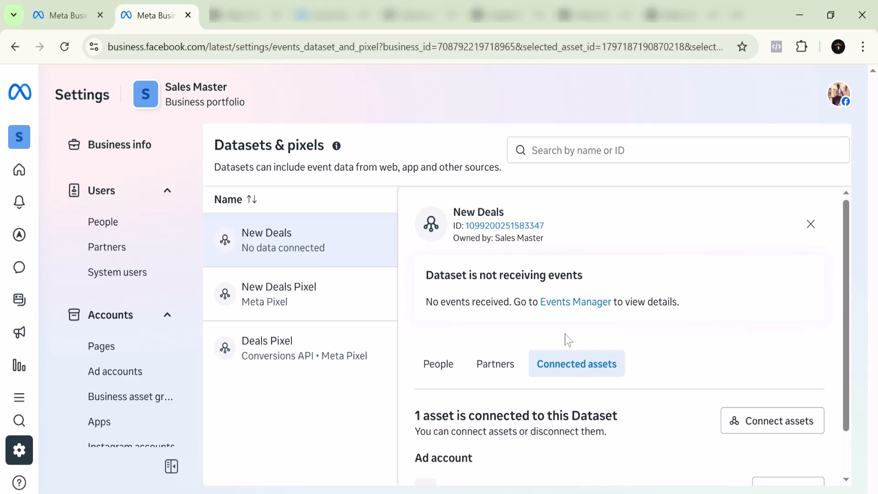
{"action": "scroll", "scroll_direction": "down", "scroll_amount": 3}
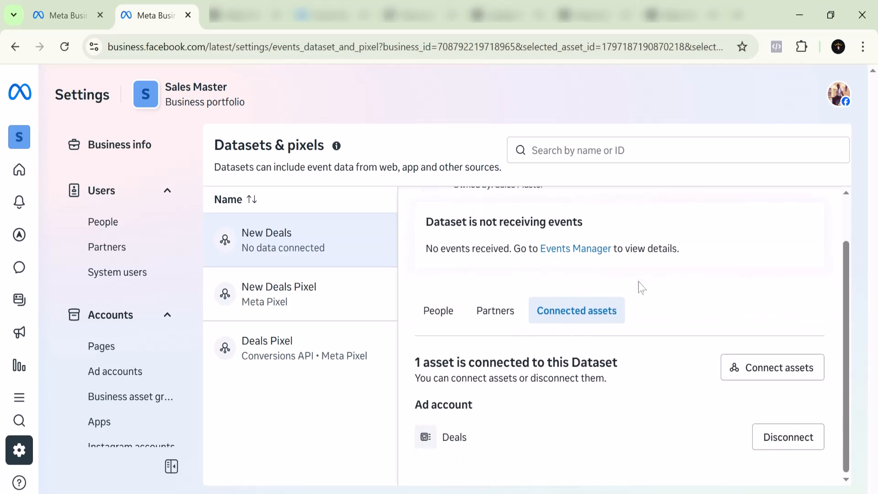
{"action": "mouse_move", "coordinate": [593, 346]}
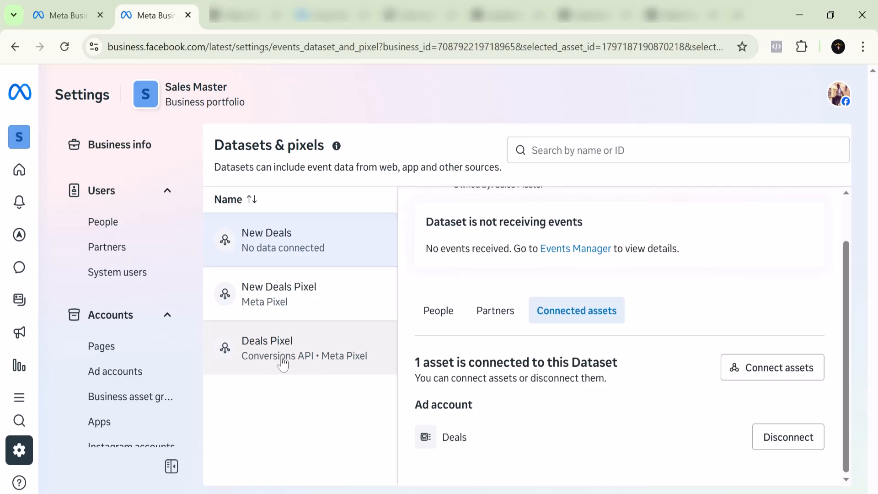
{"action": "left_click", "coordinate": [266, 348]}
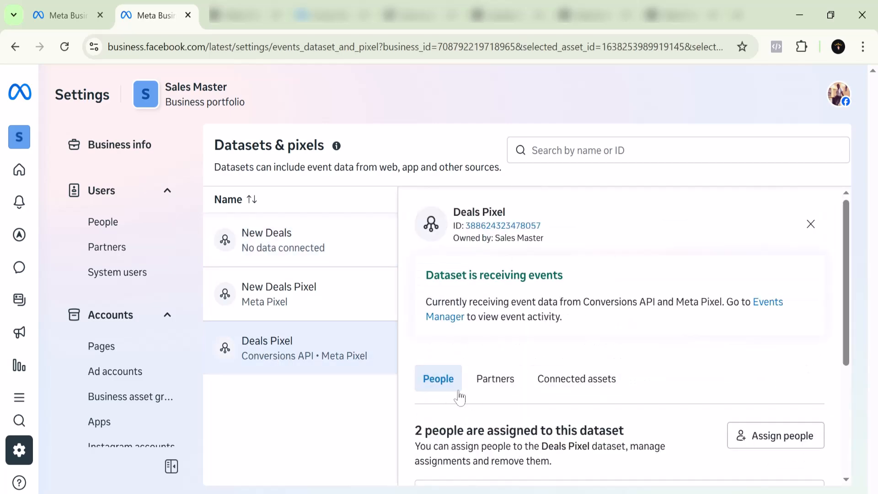
{"action": "scroll", "scroll_direction": "down", "scroll_amount": 3}
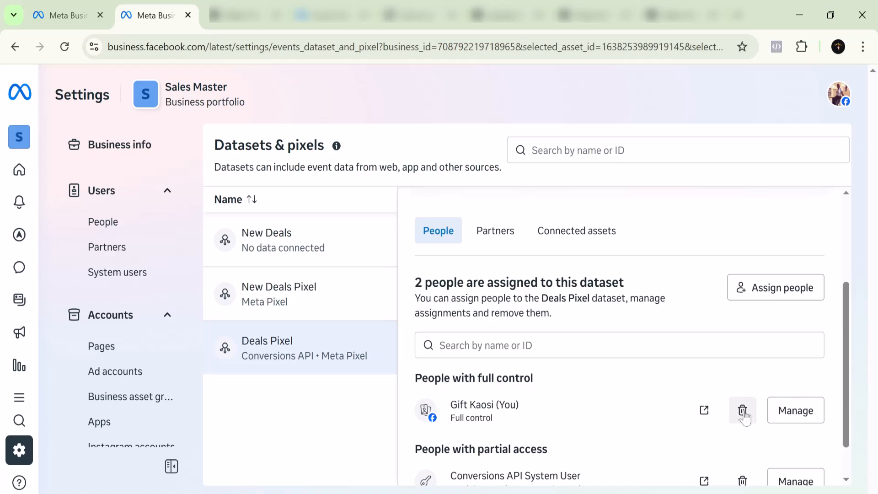
{"action": "scroll", "scroll_direction": "down", "scroll_amount": 3}
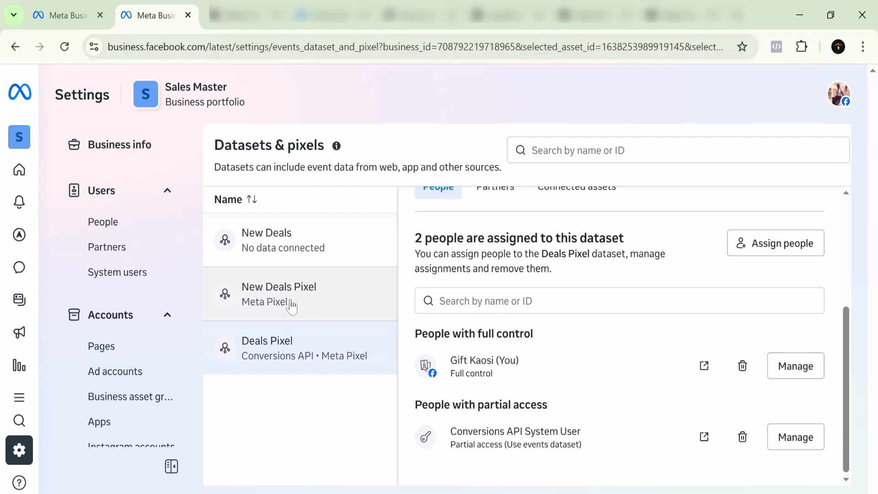
Step: Review the New Deals Pixel's partners and connected assets, confirming the Deals ad account link
{"action": "left_click", "coordinate": [279, 293]}
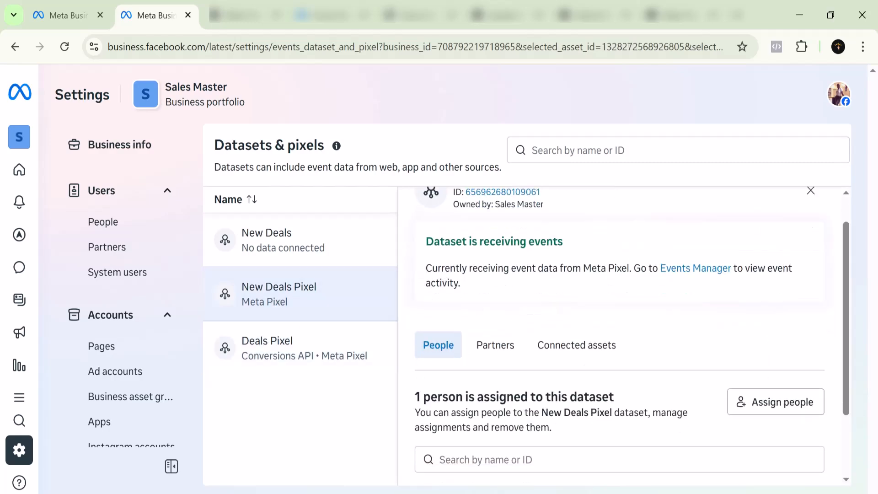
{"action": "scroll", "scroll_direction": "down", "scroll_amount": 3}
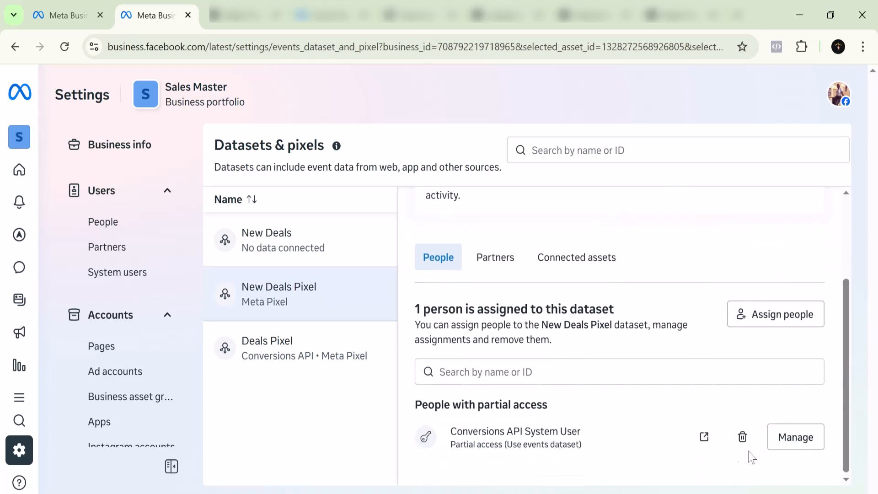
{"action": "mouse_move", "coordinate": [475, 259]}
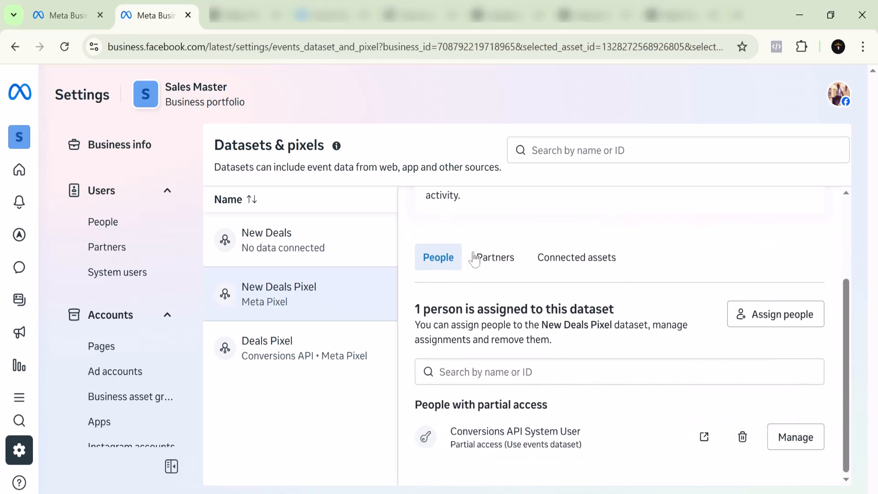
{"action": "left_click", "coordinate": [495, 257]}
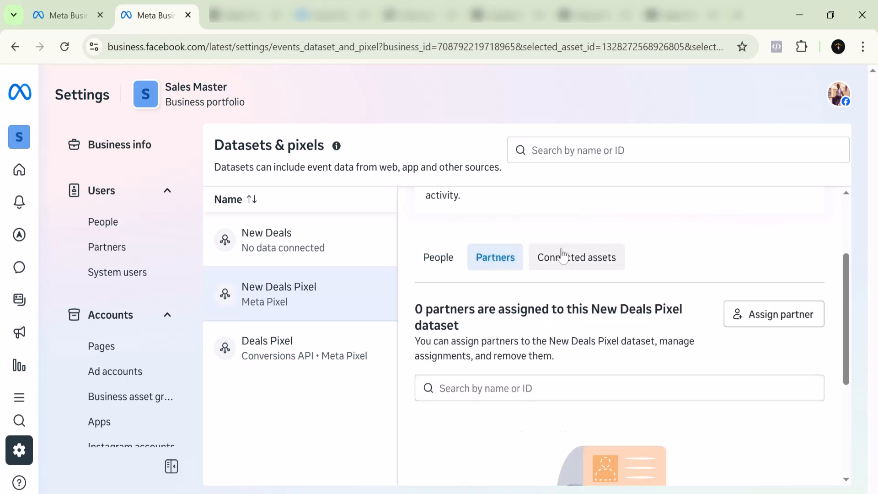
{"action": "left_click", "coordinate": [575, 257]}
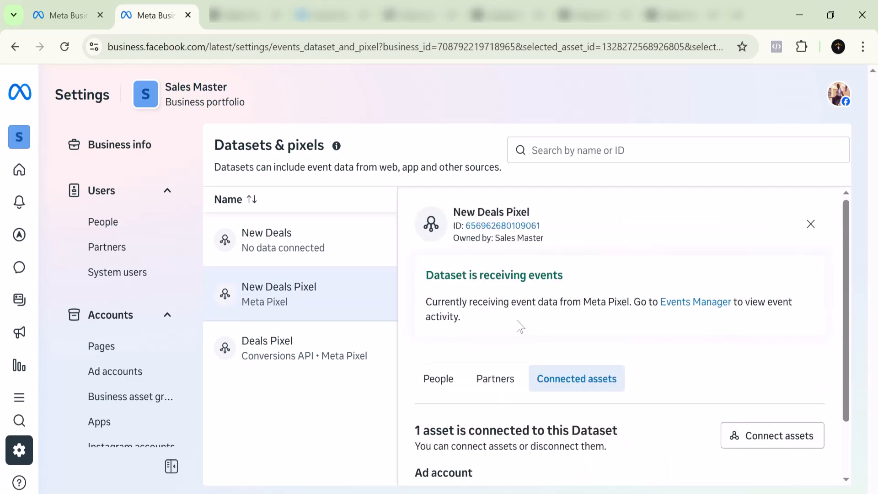
{"action": "scroll", "scroll_direction": "down", "scroll_amount": 3}
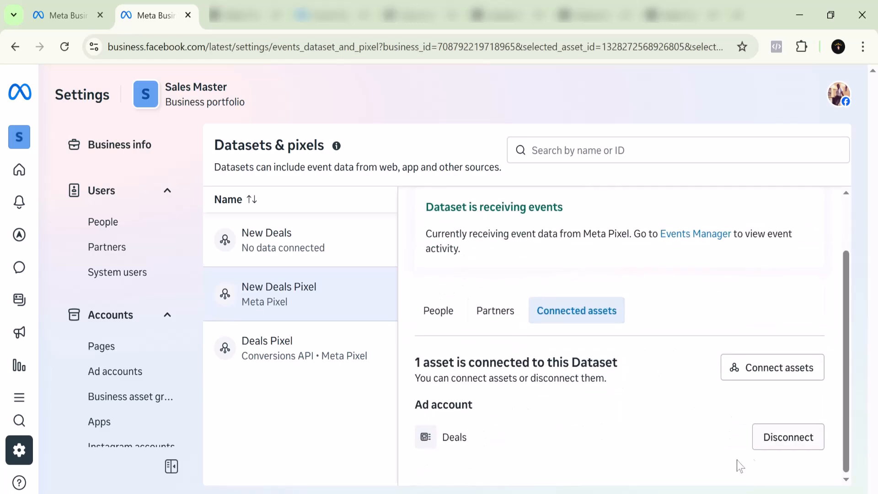
{"action": "mouse_move", "coordinate": [565, 425]}
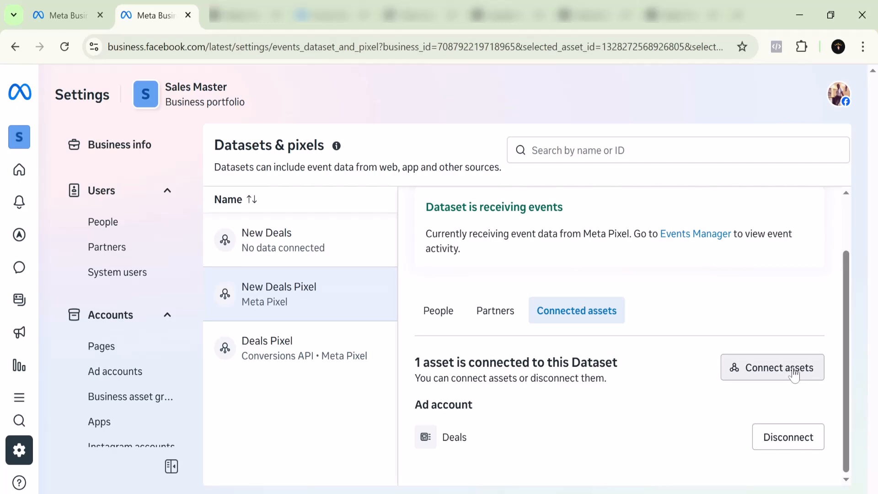
{"action": "mouse_move", "coordinate": [593, 200]}
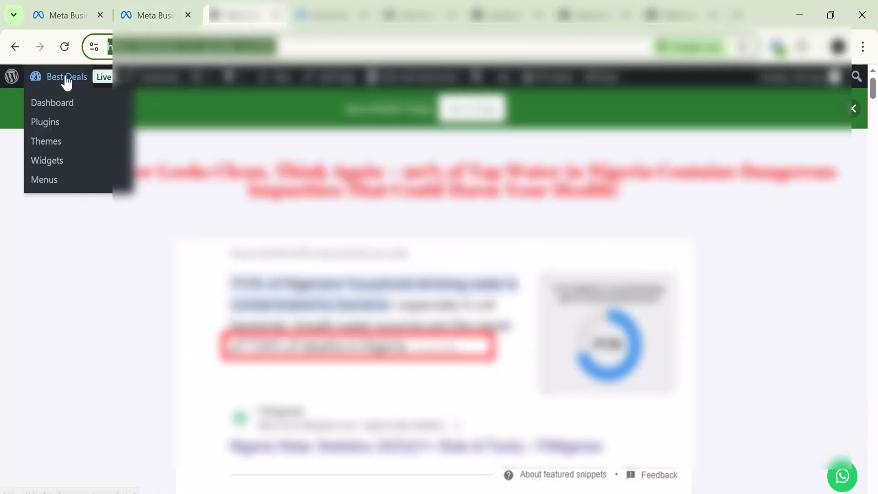
Step: Go to the Best Deals admin dashboard and reach Code Snippets' Header & Footer page
{"action": "left_click", "coordinate": [51, 102]}
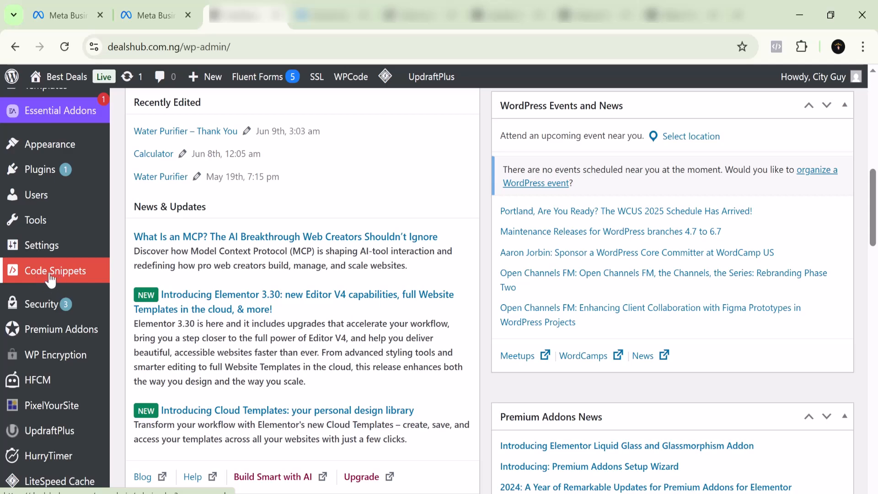
{"action": "left_click", "coordinate": [55, 271]}
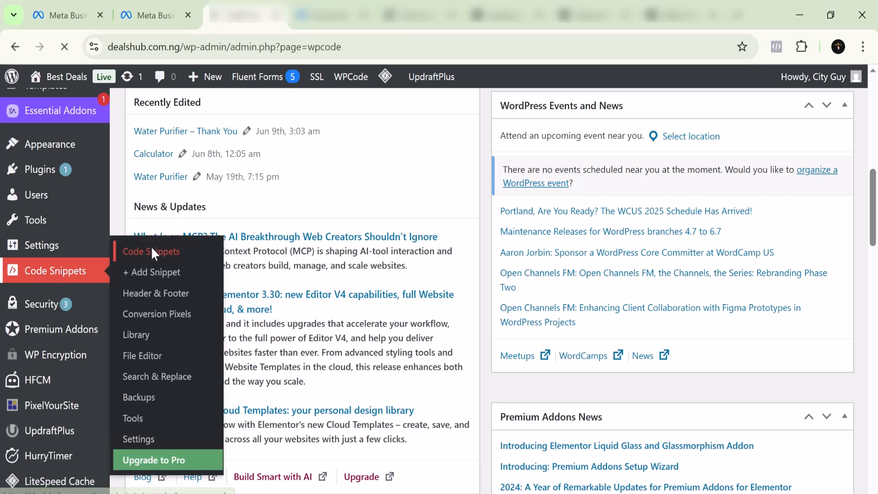
{"action": "left_click", "coordinate": [159, 250]}
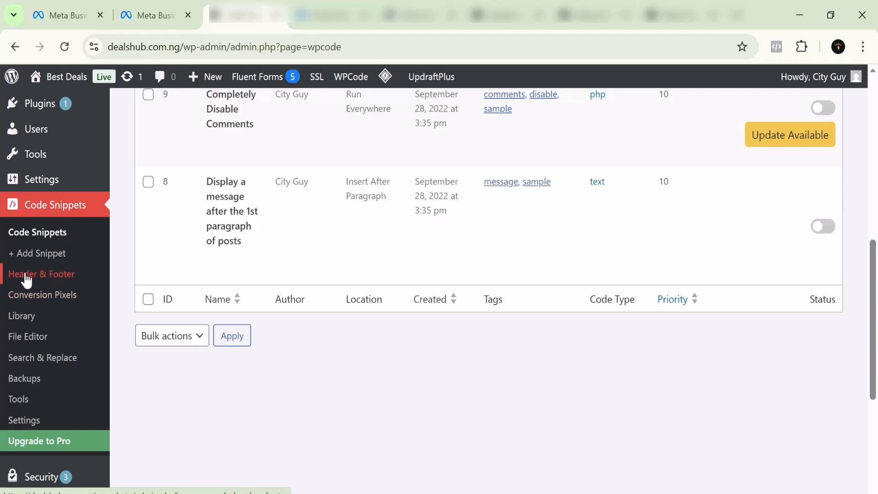
{"action": "left_click", "coordinate": [41, 274]}
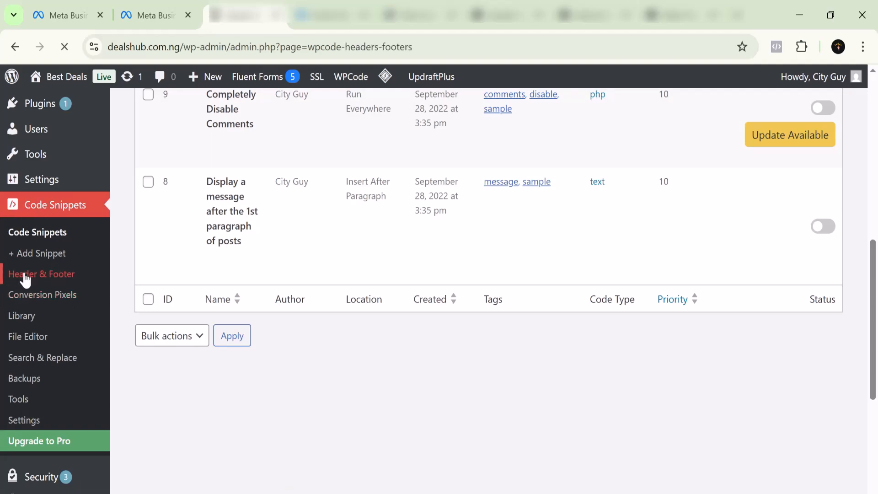
Step: Clear the Meta Pixel code from the global Header box and save the changes
{"action": "left_click", "coordinate": [41, 273]}
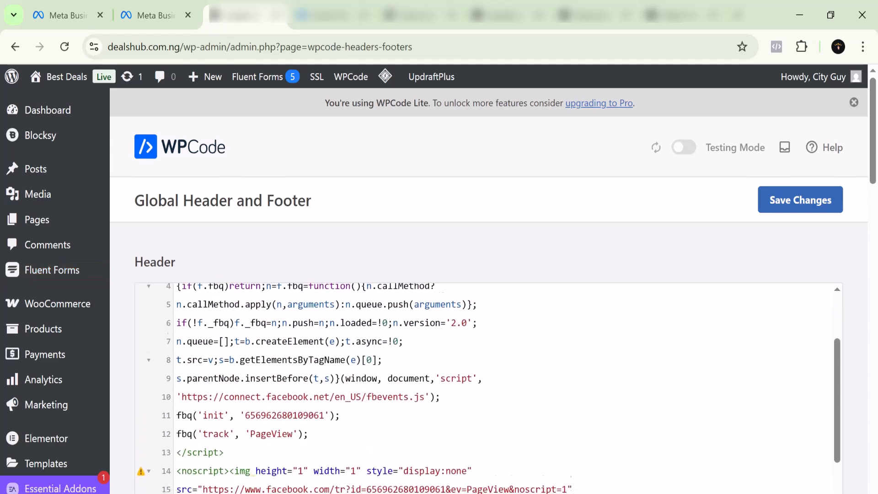
{"action": "scroll", "scroll_direction": "down", "scroll_amount": 3}
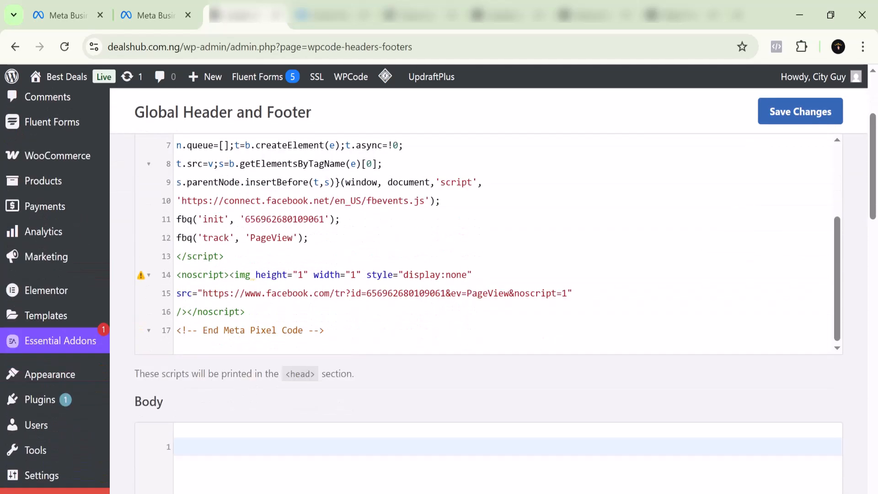
{"action": "left_click", "coordinate": [323, 331]}
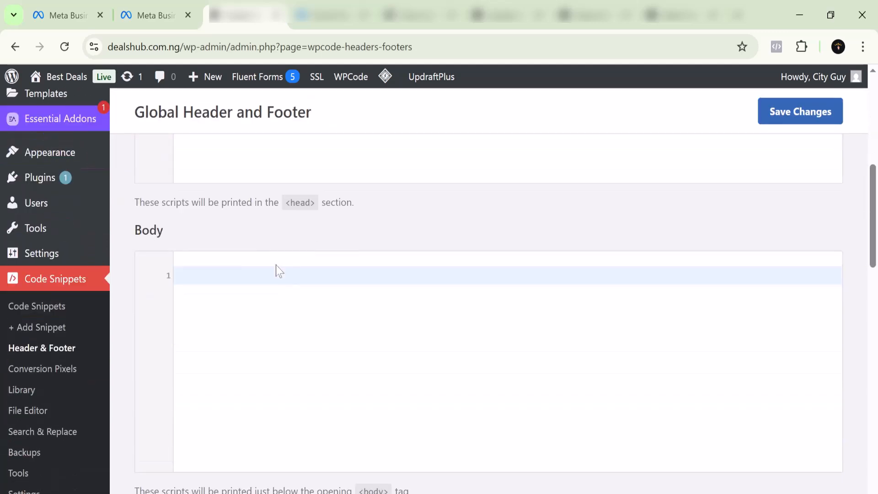
{"action": "left_click", "coordinate": [799, 111]}
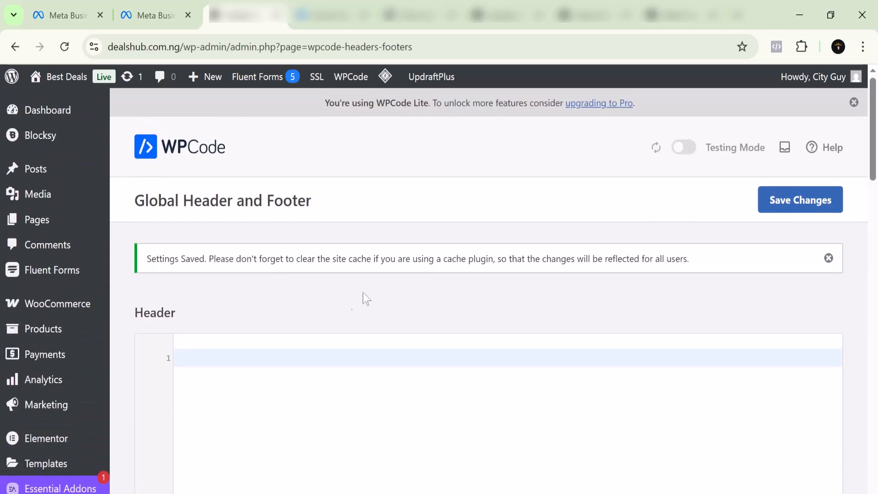
{"action": "scroll", "scroll_direction": "down", "scroll_amount": 3}
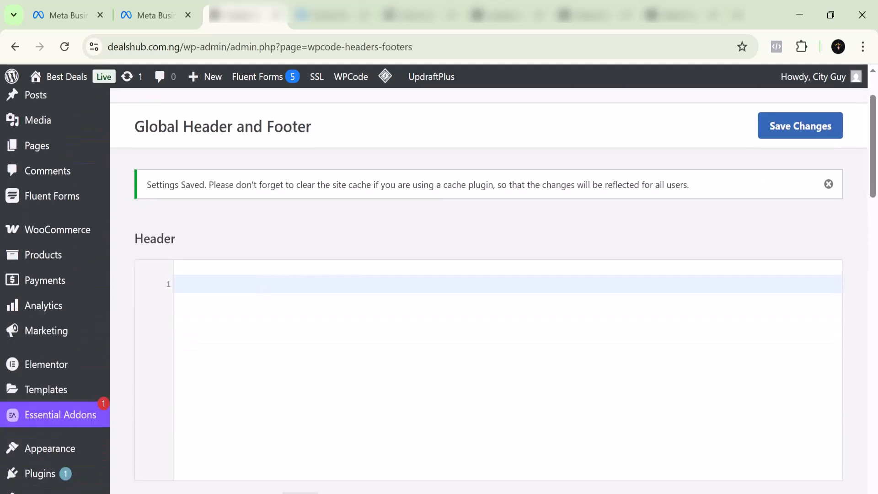